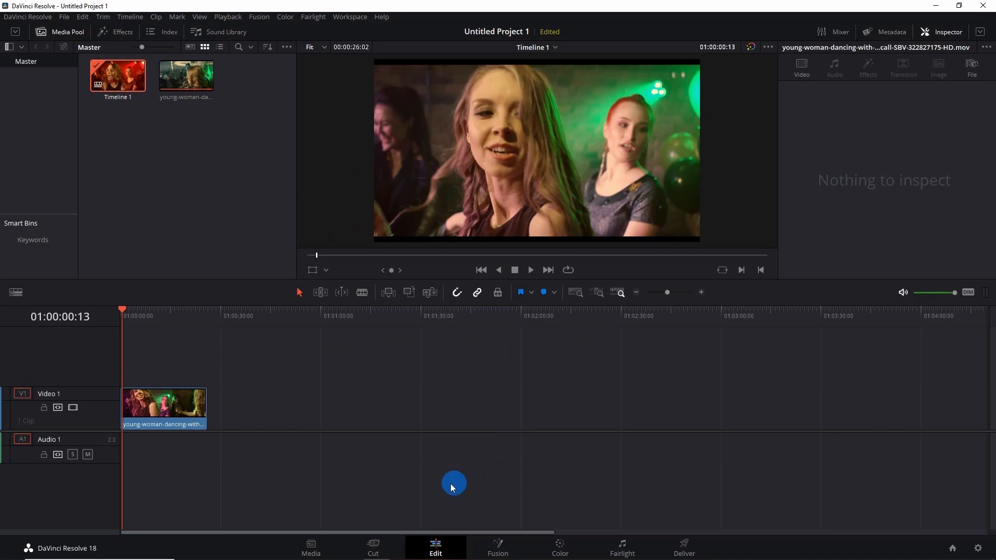
pyautogui.moveTo(263, 499)
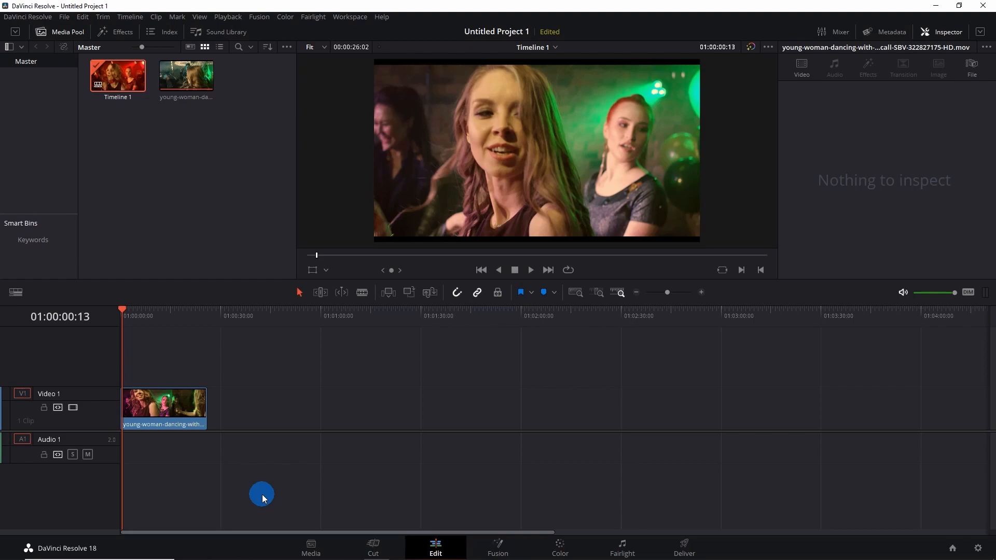
# Step: On the Deliver page, switch the MP4 H.264 export to automatic Best quality
pyautogui.click(685, 546)
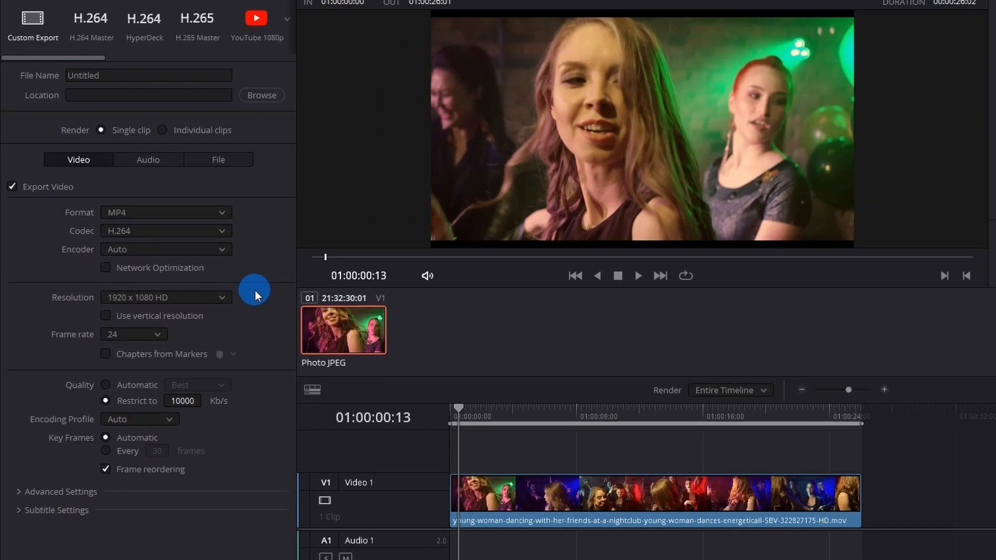
pyautogui.moveTo(200, 322)
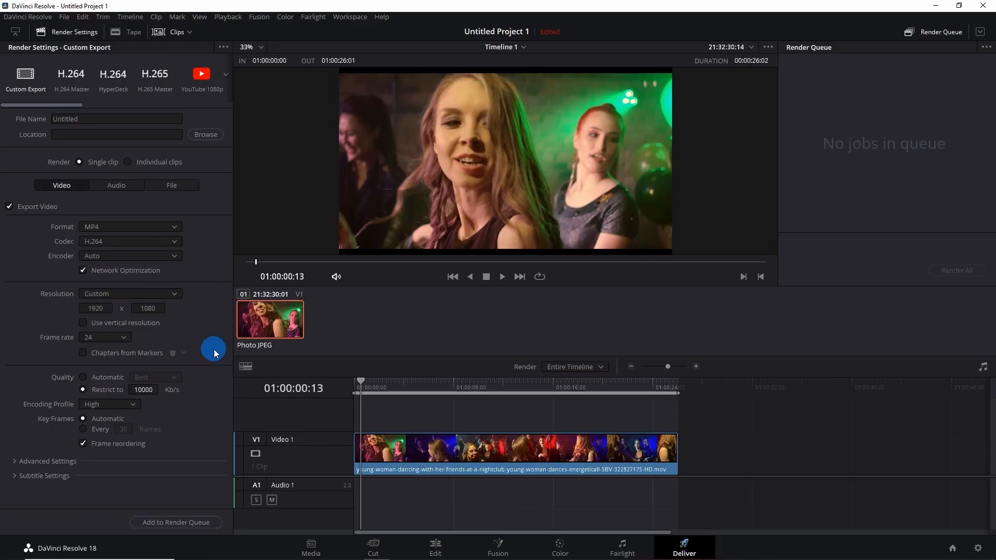
pyautogui.moveTo(216, 377)
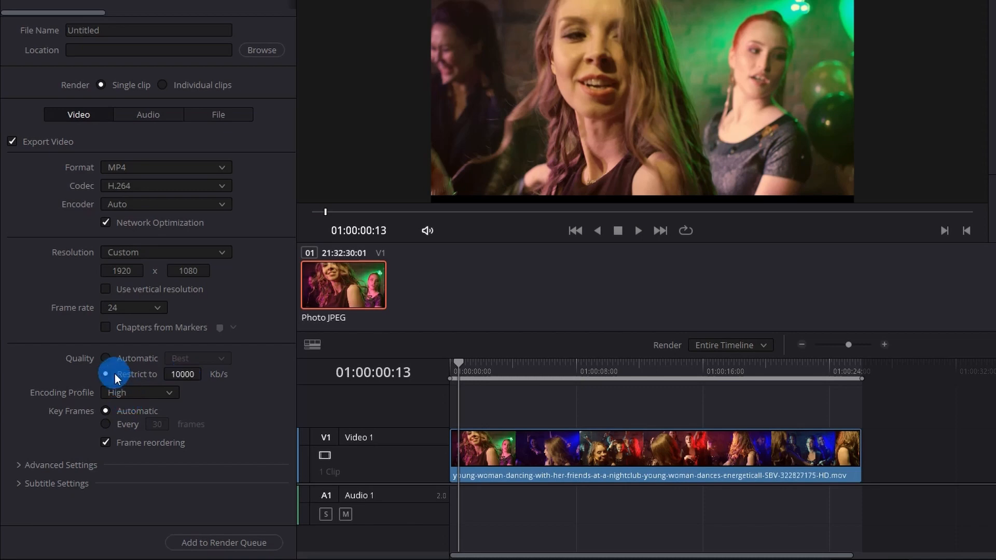
pyautogui.click(197, 358)
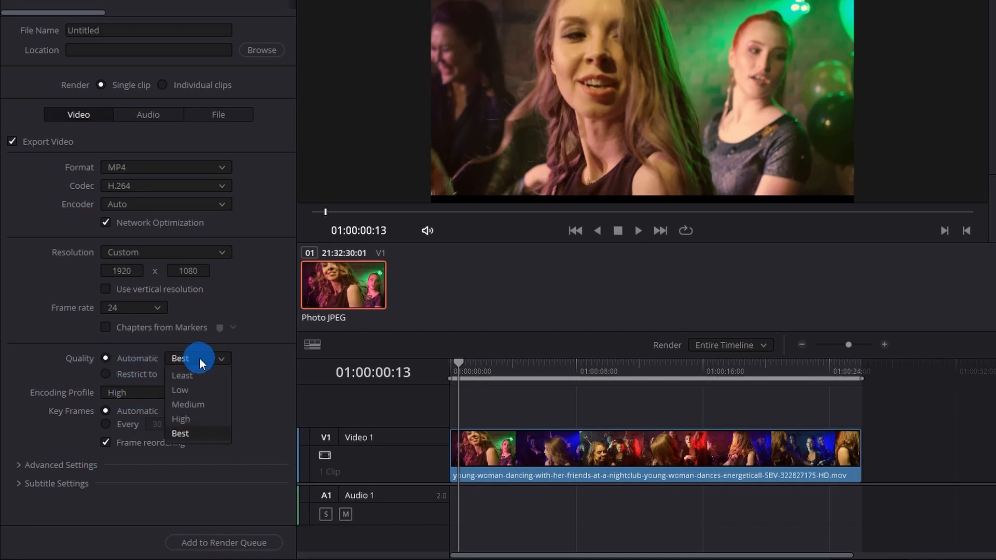
pyautogui.moveTo(201, 378)
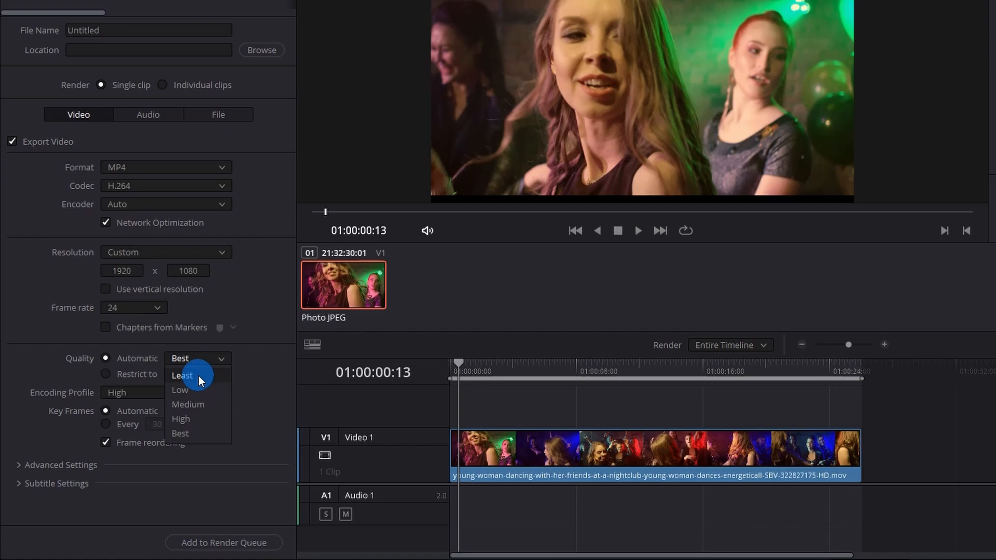
pyautogui.moveTo(215, 434)
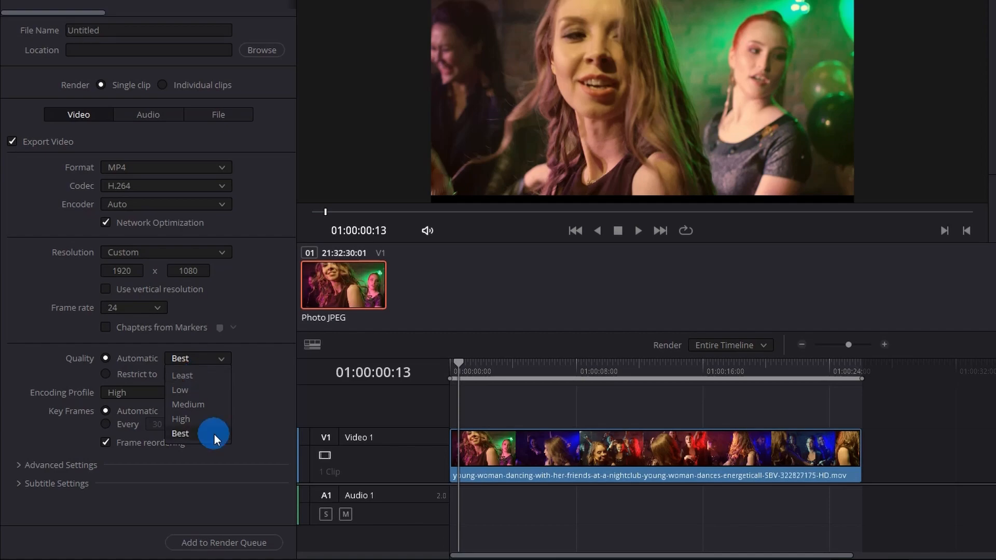
pyautogui.moveTo(202, 437)
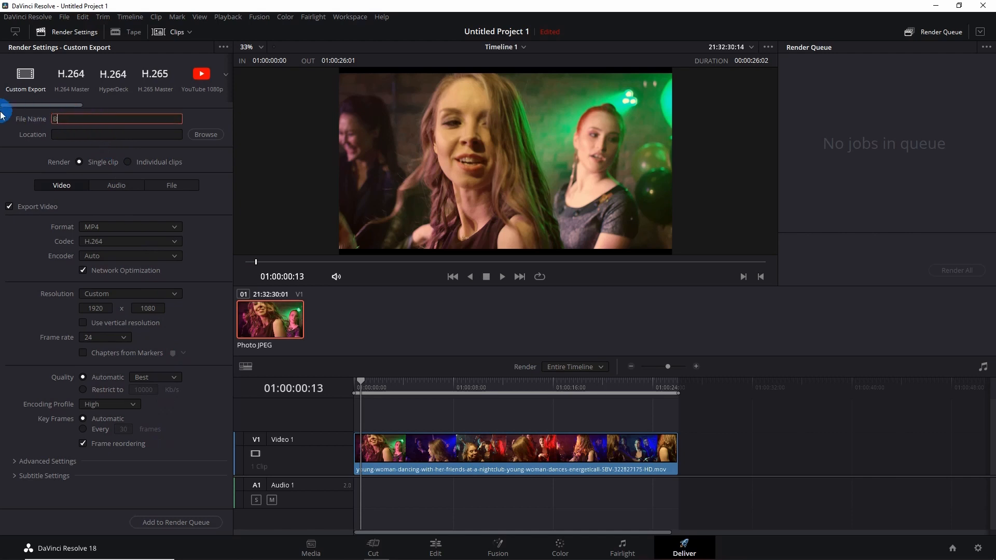
# Step: Name the export 'Best' and set its destination to the 'Best to Least' folder
pyautogui.write('est')
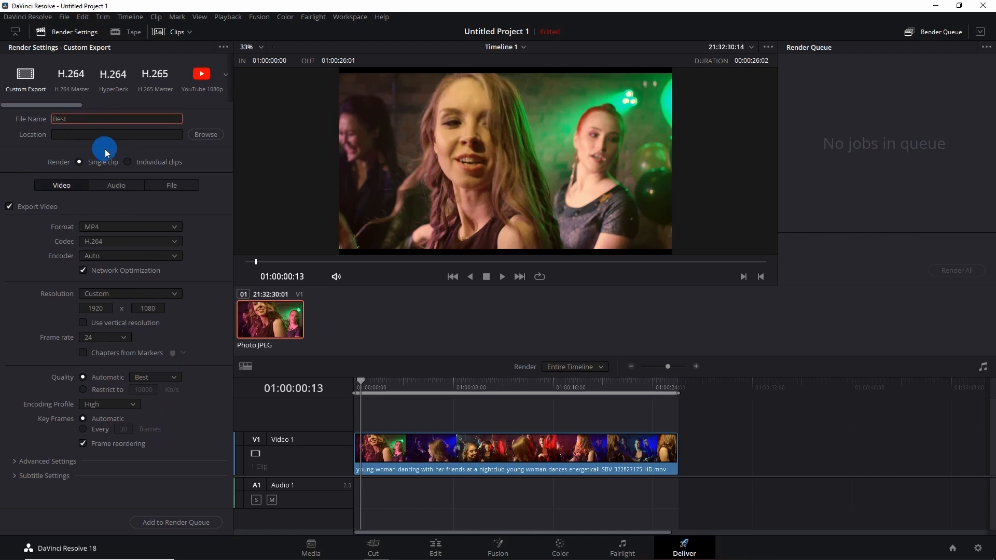
pyautogui.click(205, 134)
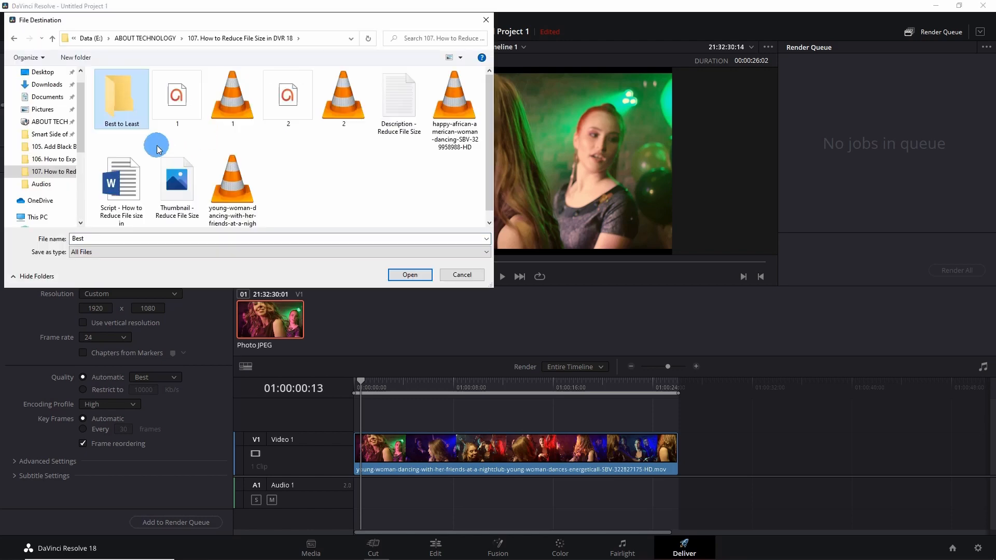
pyautogui.moveTo(119, 140)
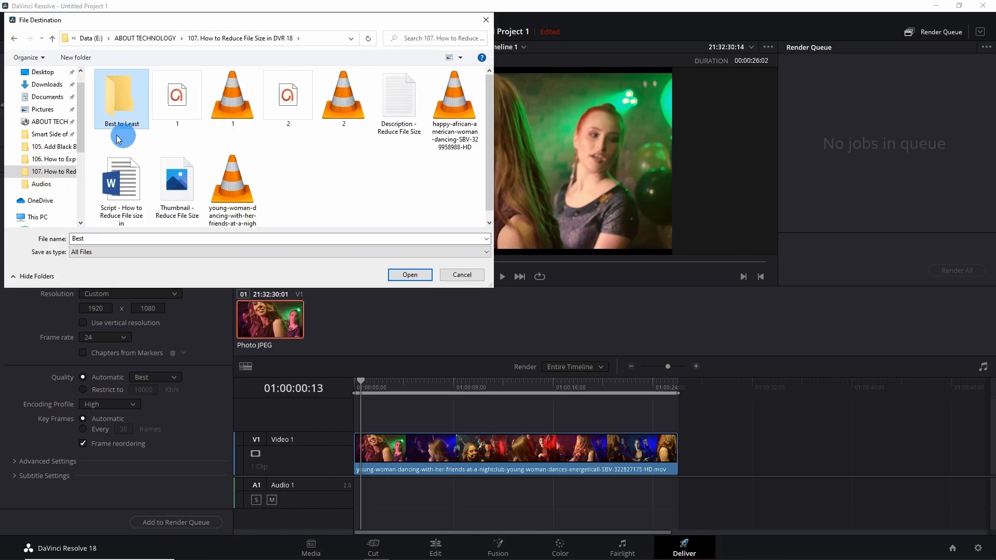
pyautogui.moveTo(134, 140)
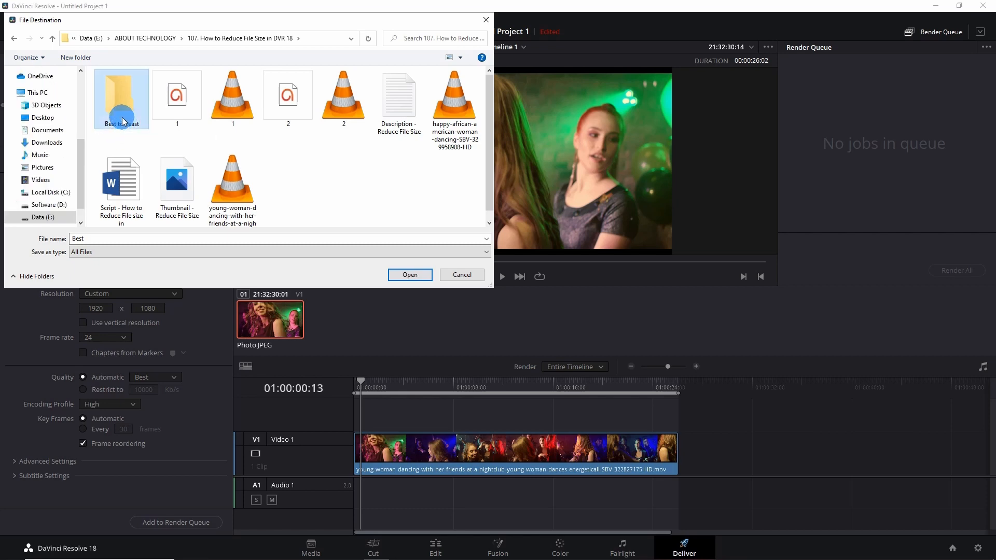
pyautogui.doubleClick(122, 98)
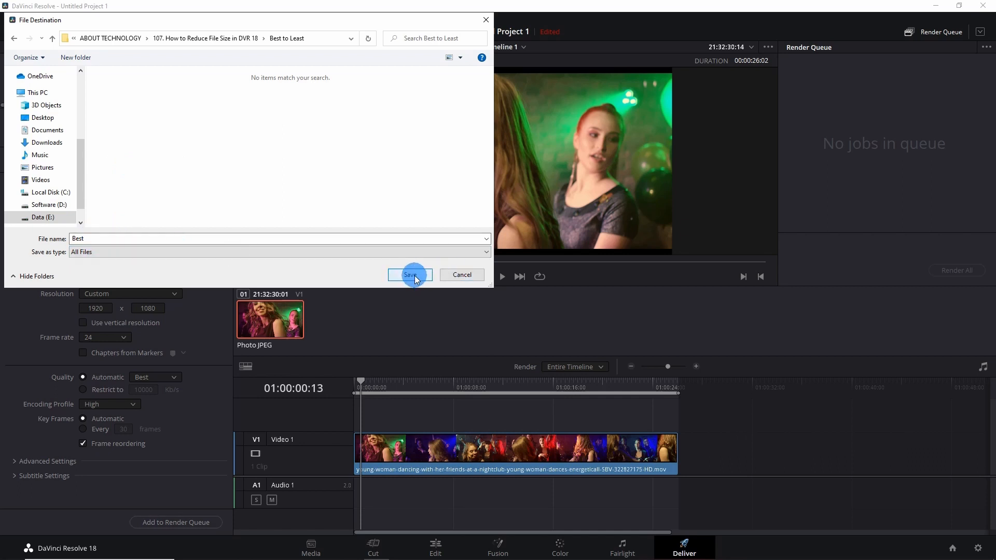
pyautogui.click(410, 275)
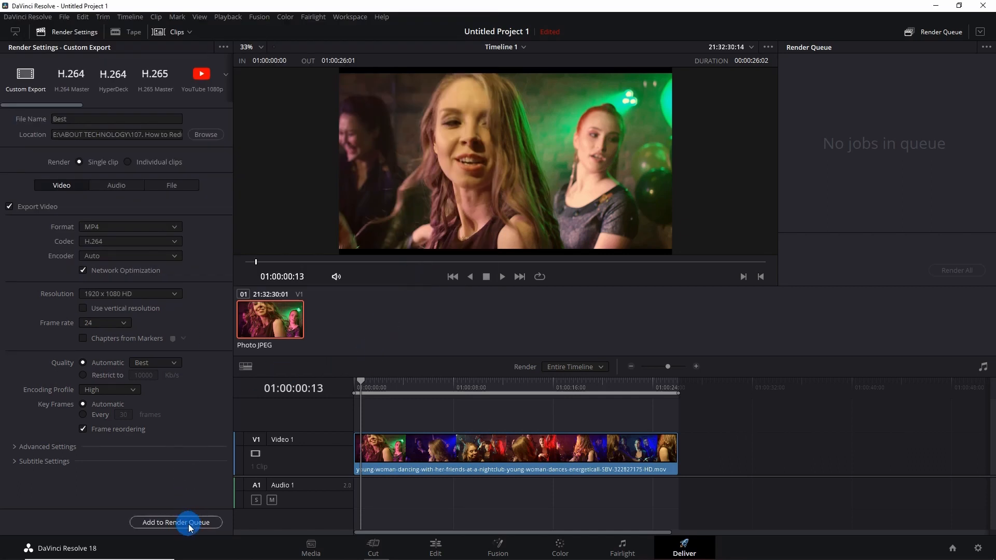
# Step: Queue the Best.mp4 job and render it to completion
pyautogui.click(175, 523)
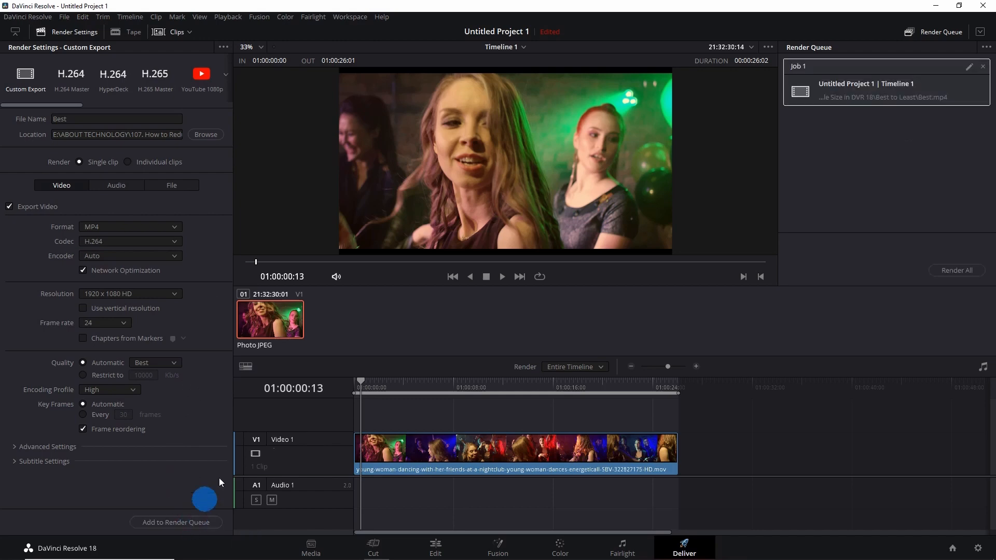
pyautogui.moveTo(962, 235)
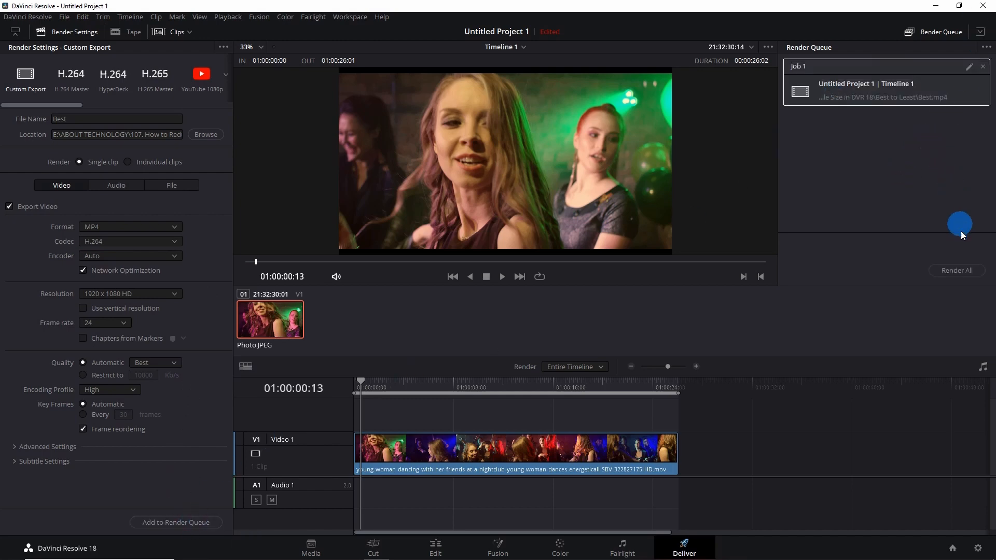
pyautogui.click(958, 270)
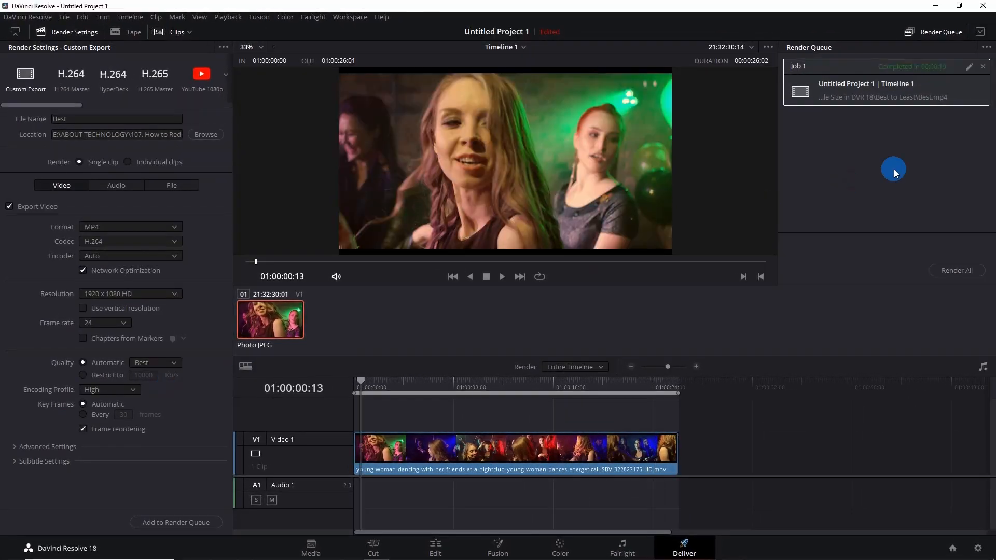
pyautogui.moveTo(161, 384)
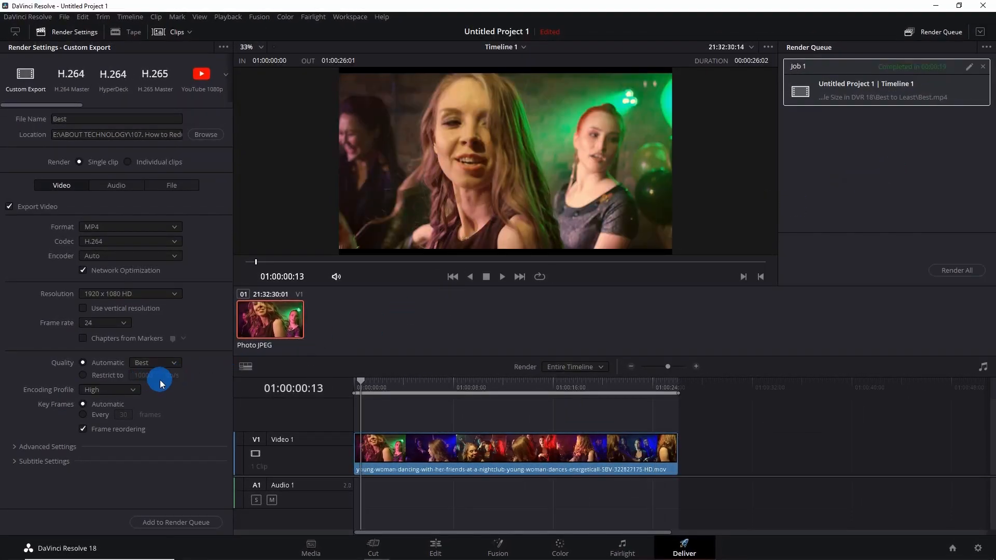
# Step: Set quality to High, rename the output, and queue the High render job
pyautogui.click(154, 362)
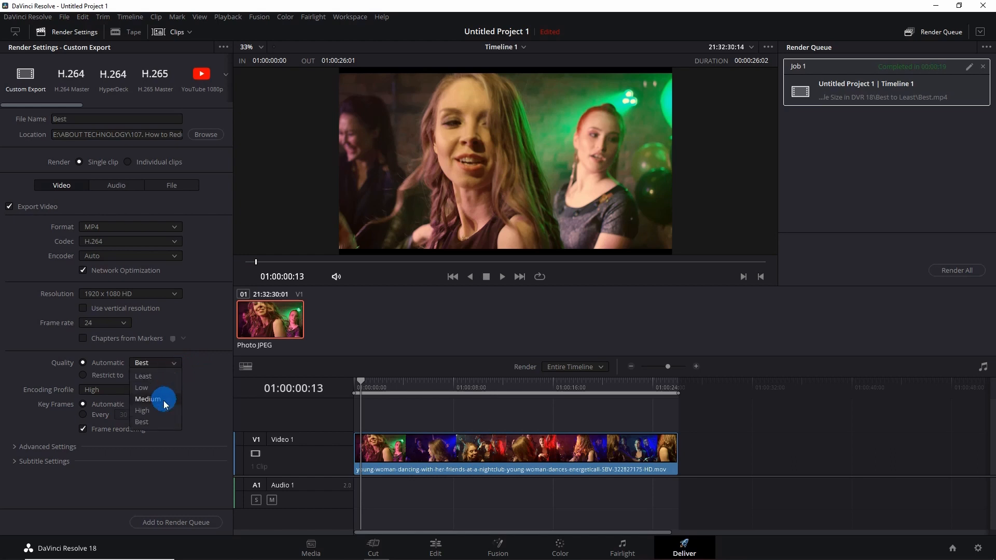
pyautogui.click(142, 411)
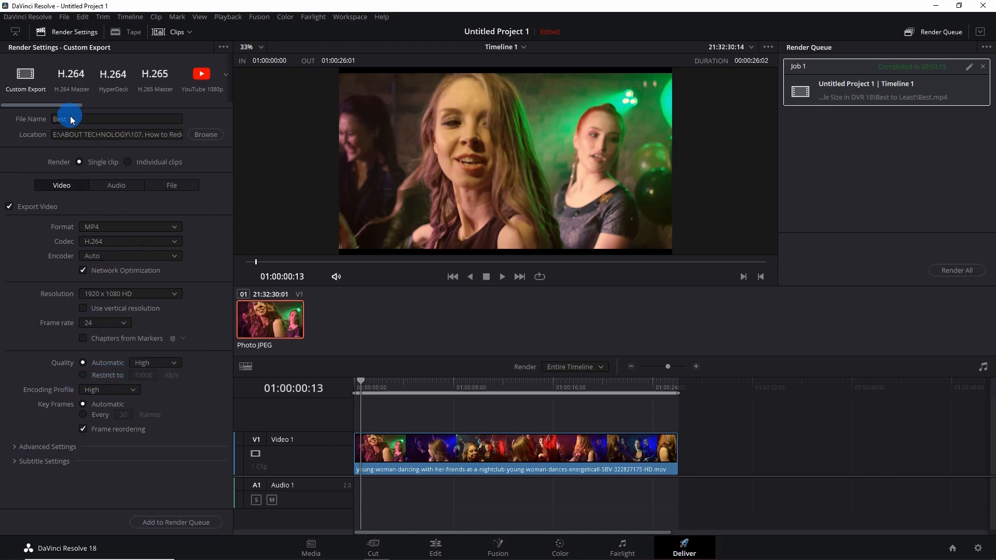
pyautogui.doubleClick(67, 119)
pyautogui.write('High')
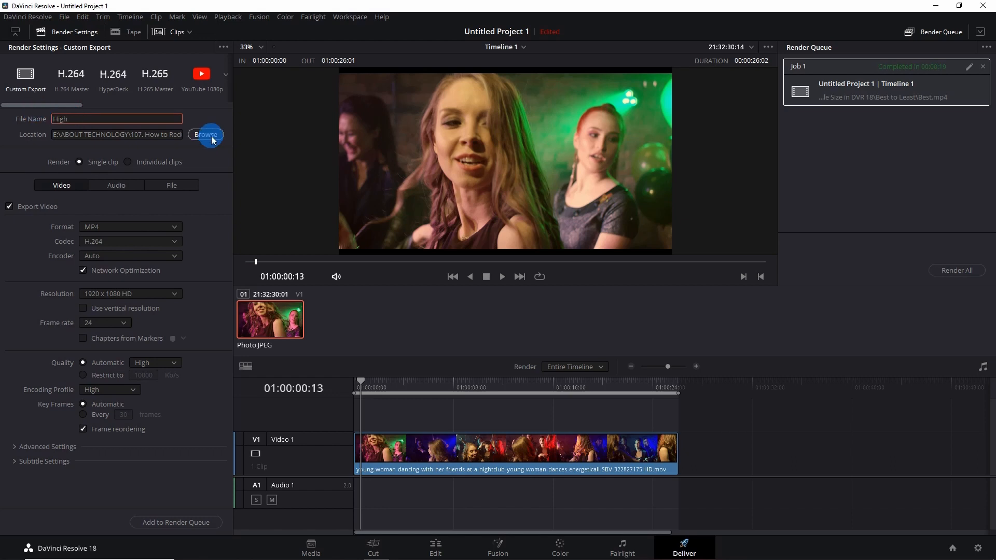
pyautogui.moveTo(182, 523)
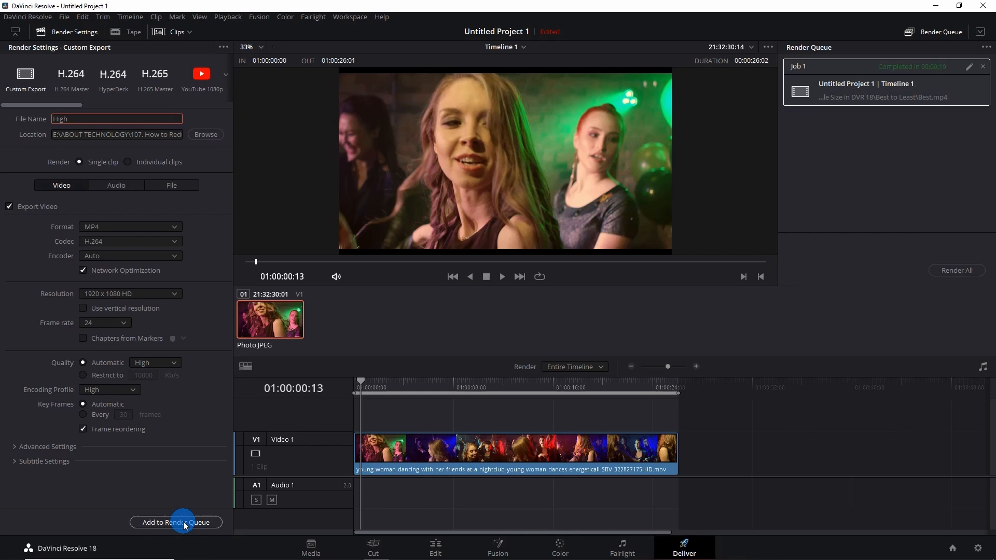
pyautogui.click(175, 523)
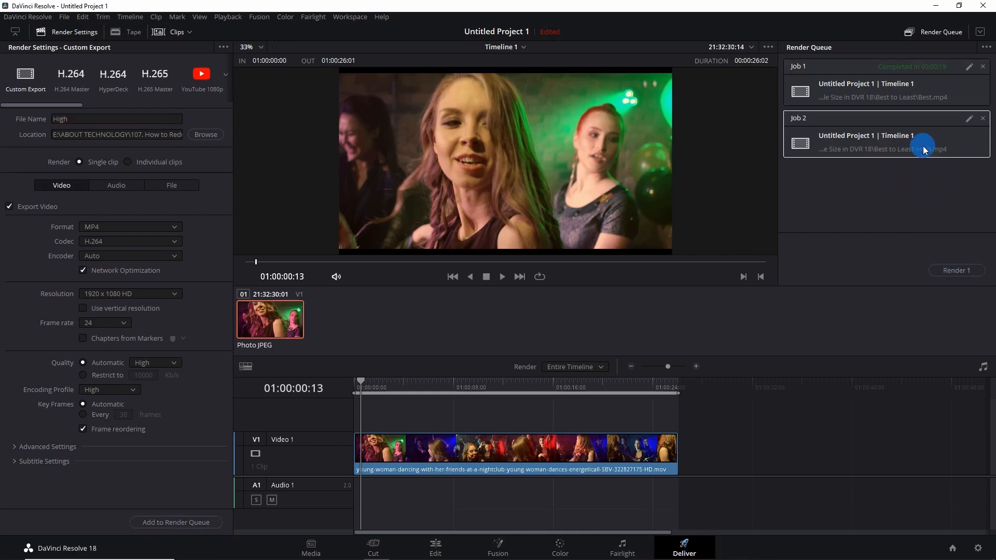
pyautogui.click(155, 362)
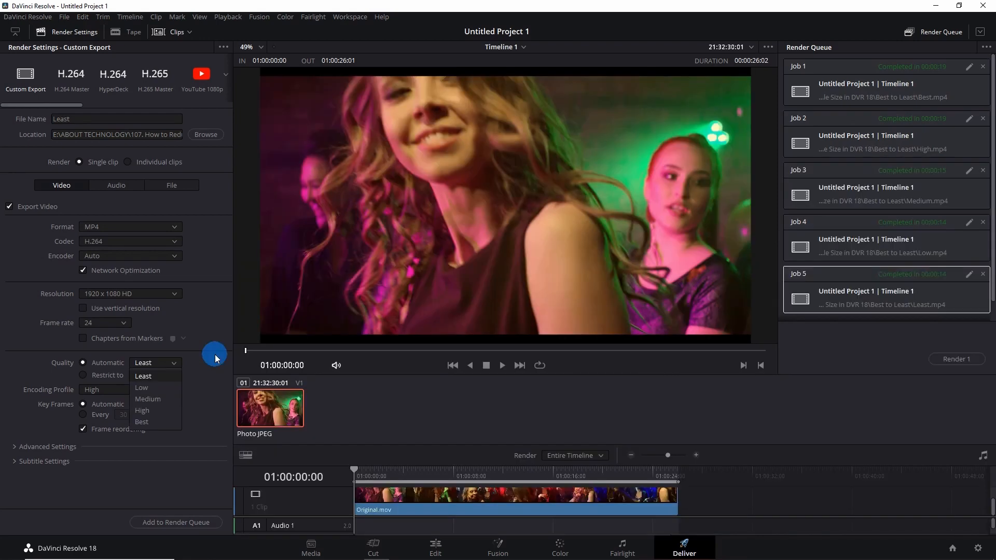
pyautogui.moveTo(151, 437)
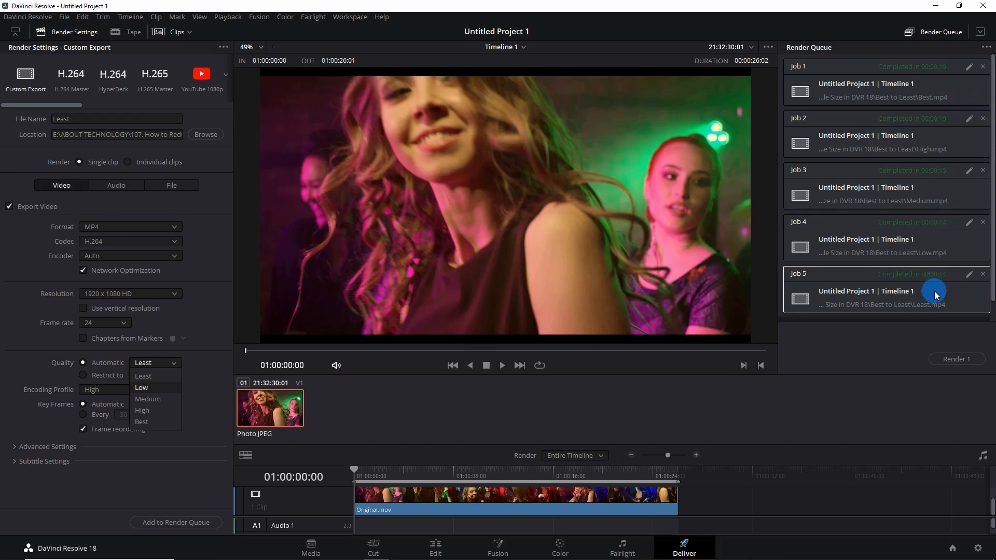
# Step: Open the 'Best to Least' folder in Explorer to compare Original and the five render sizes
pyautogui.click(144, 376)
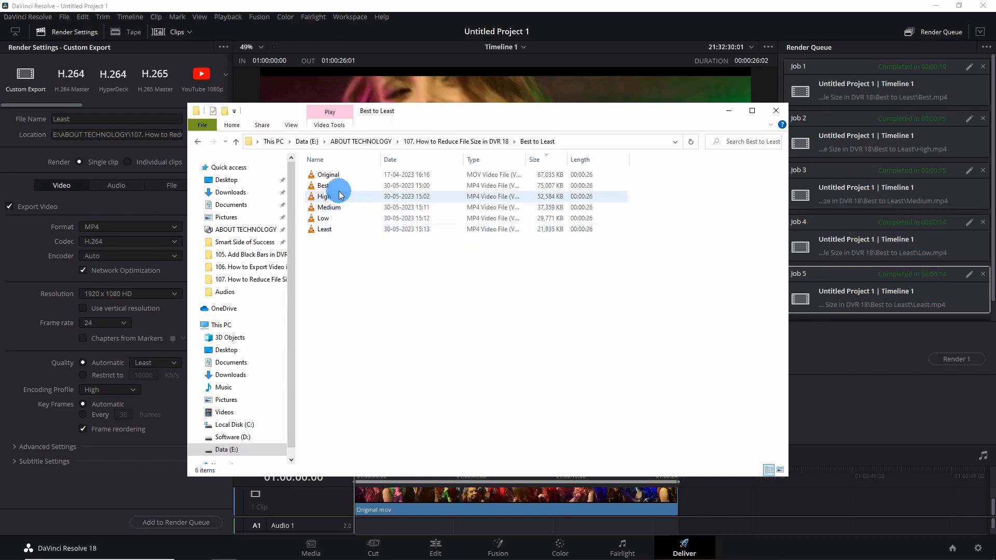
pyautogui.click(328, 174)
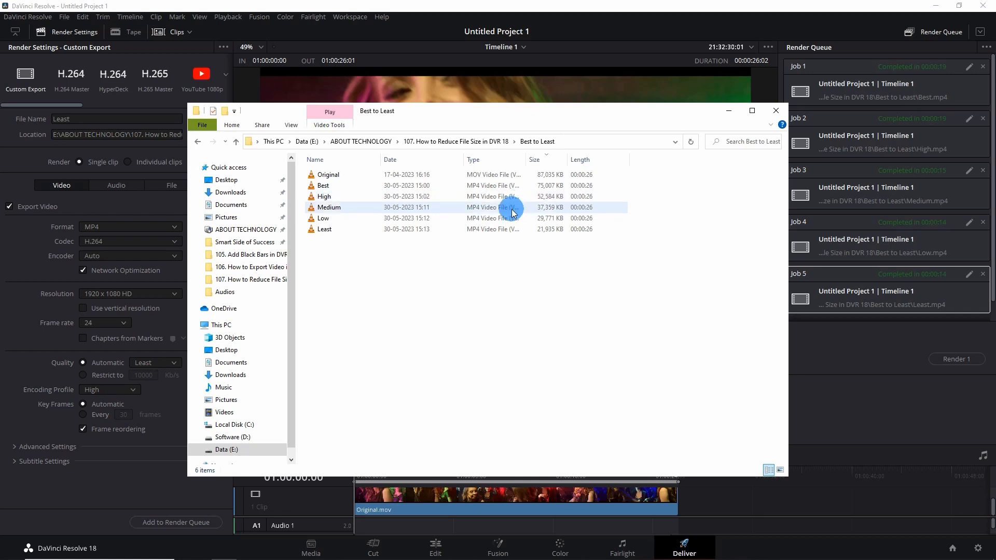
pyautogui.click(324, 218)
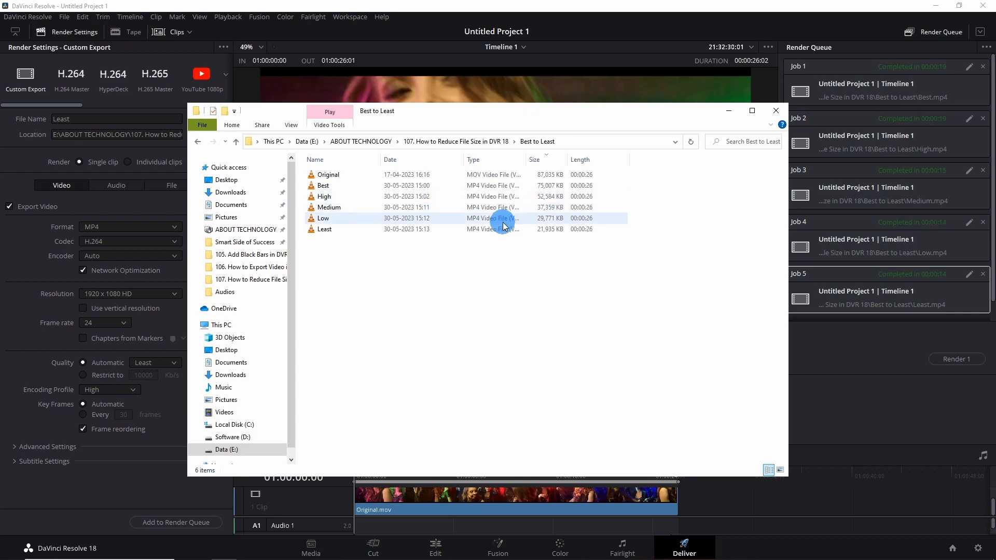
pyautogui.click(397, 246)
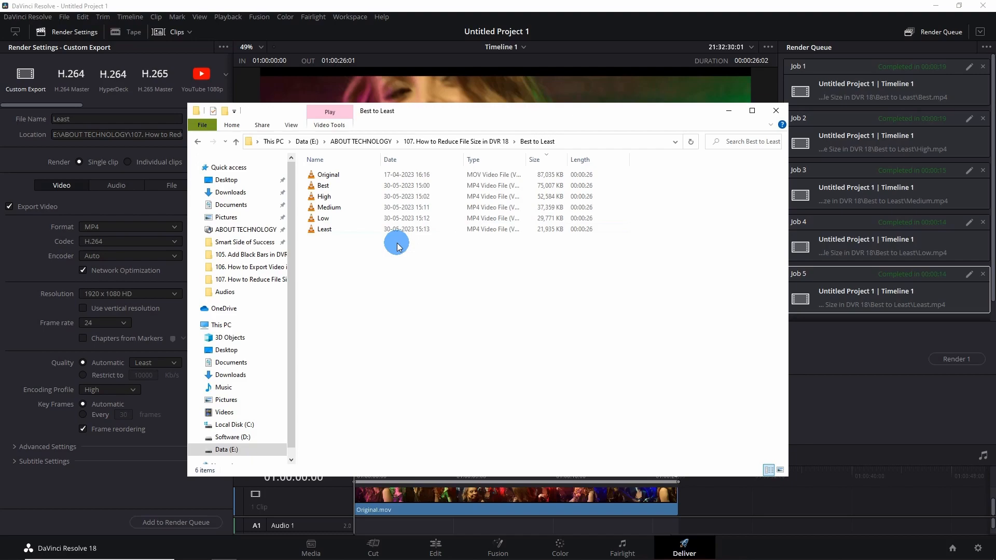
pyautogui.moveTo(548, 243)
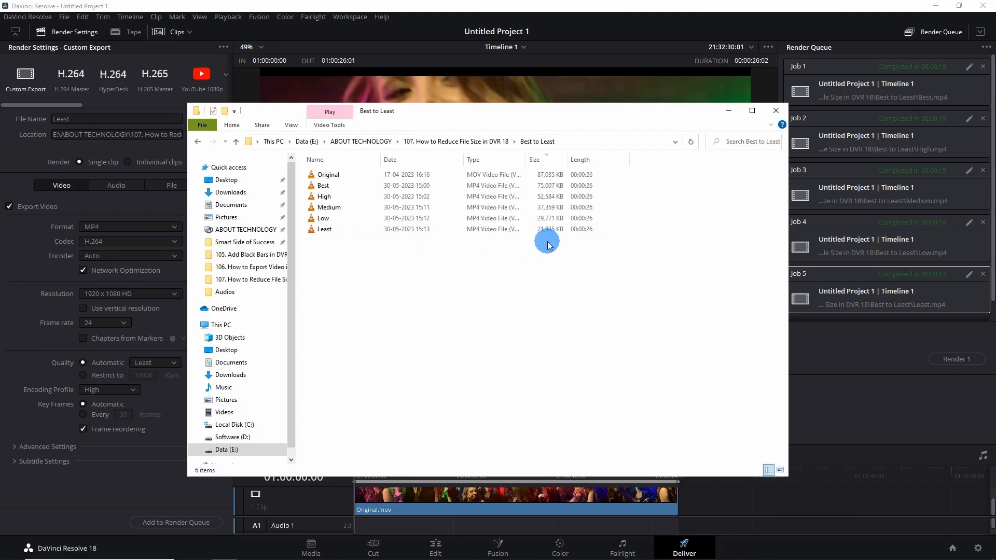
pyautogui.click(328, 174)
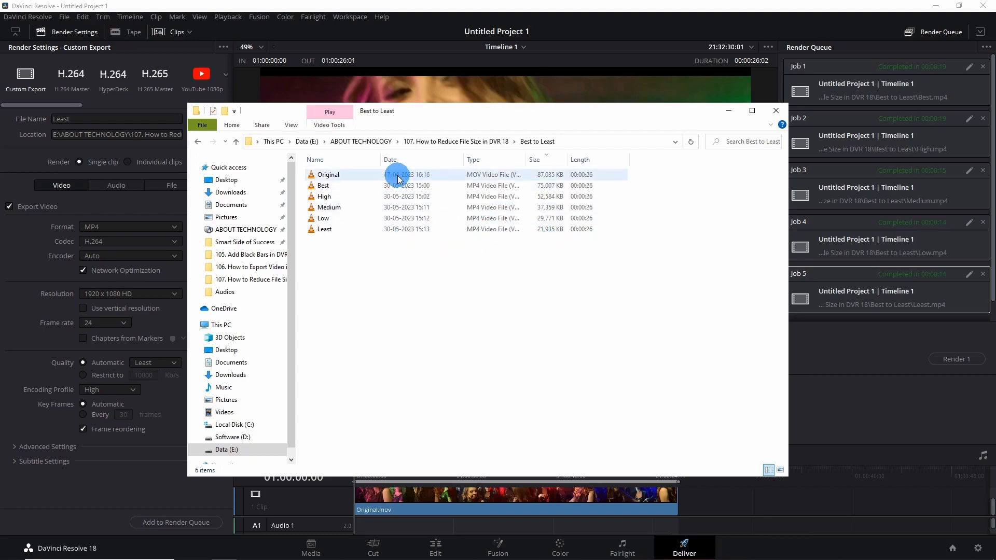
pyautogui.doubleClick(329, 174)
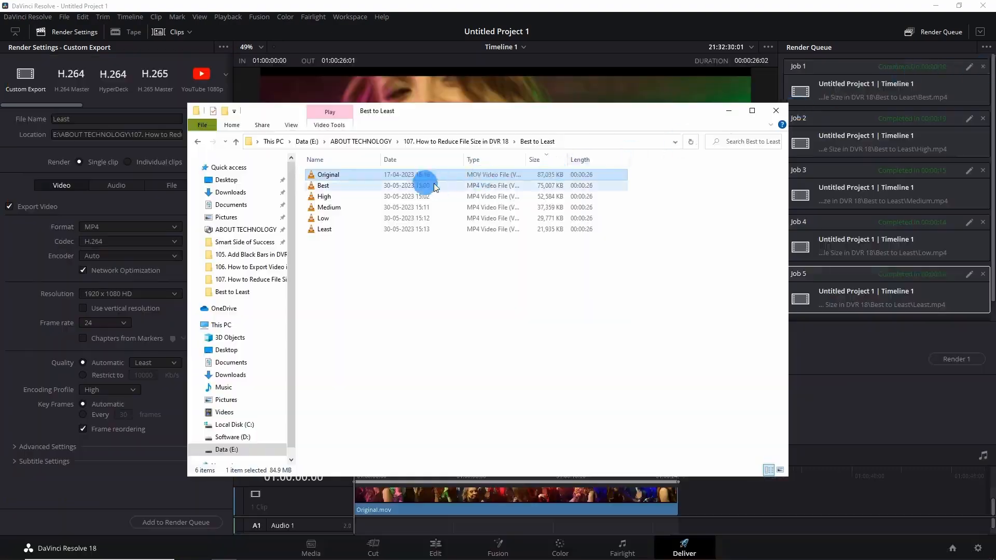
# Step: Play Best.mp4 in VLC, then play High.mp4 from Explorer
pyautogui.doubleClick(323, 185)
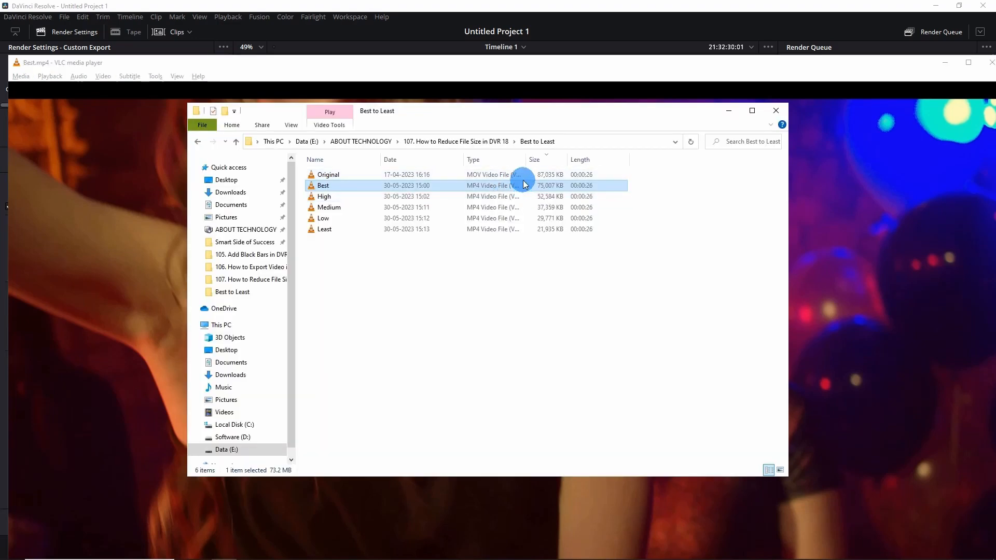
pyautogui.click(350, 197)
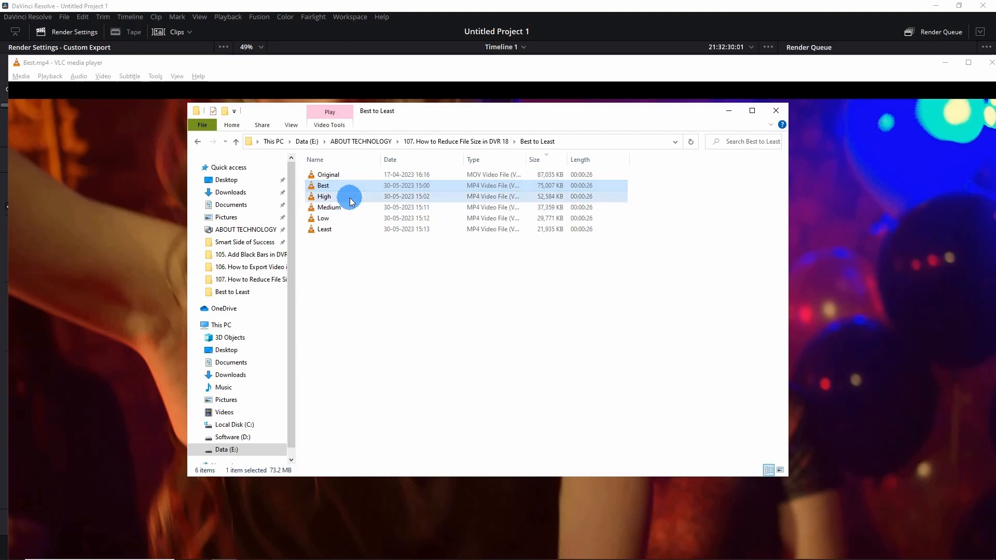
pyautogui.doubleClick(323, 196)
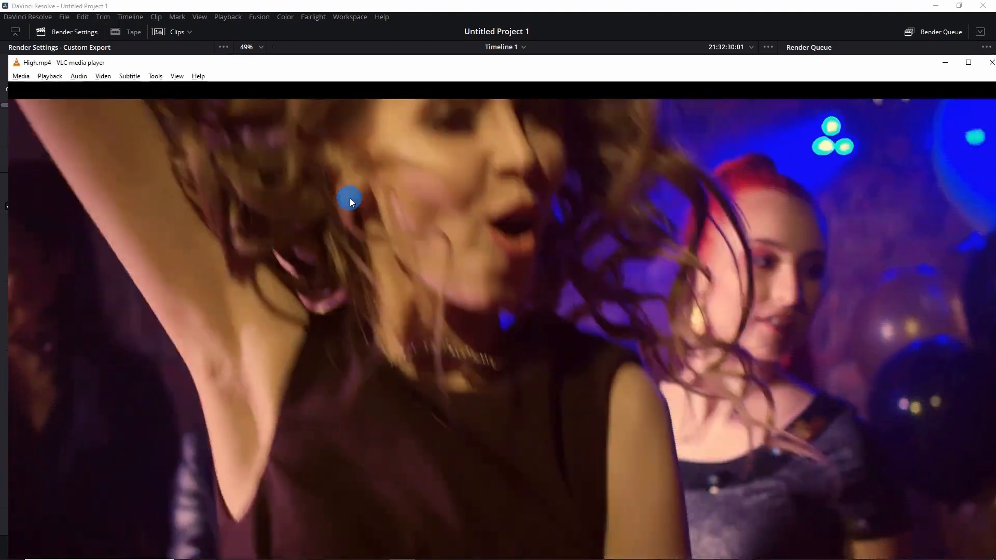